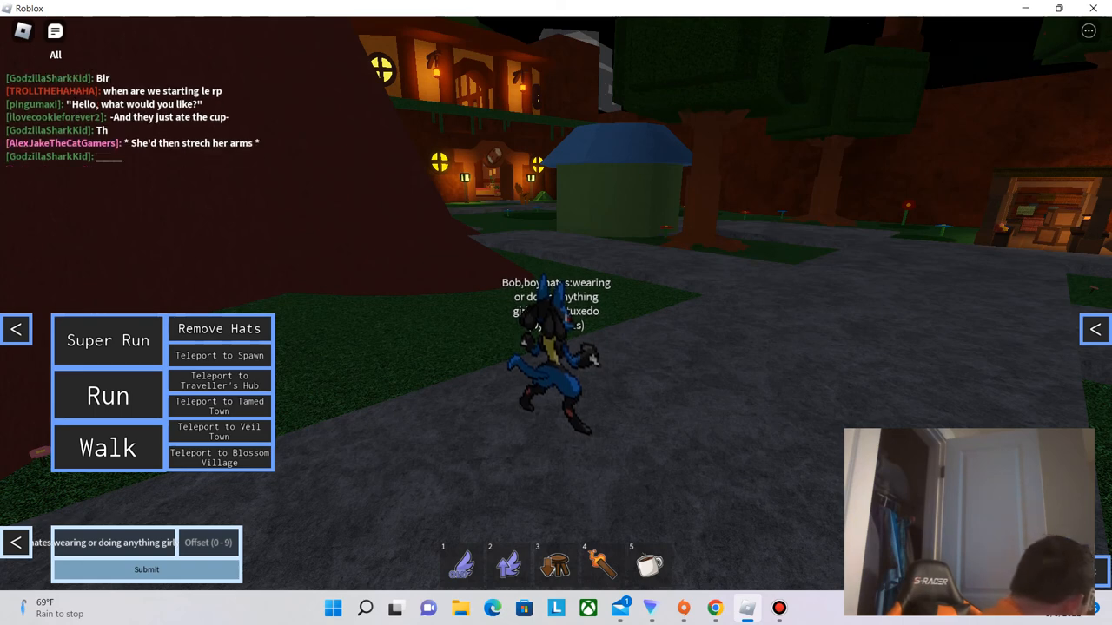
{"action": "type", "text": "To me"}
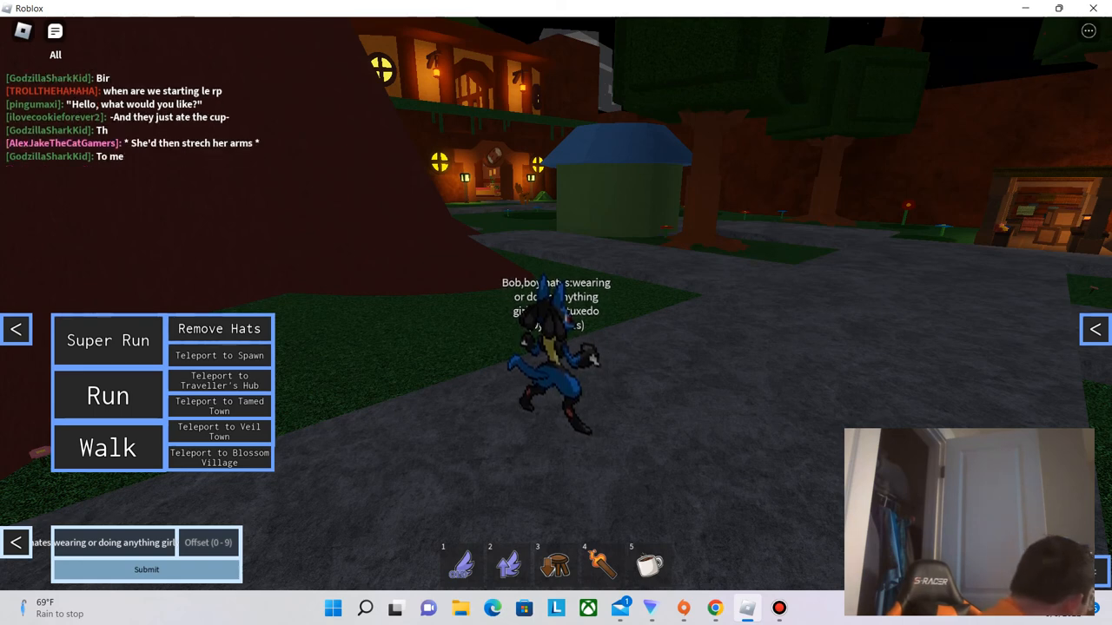